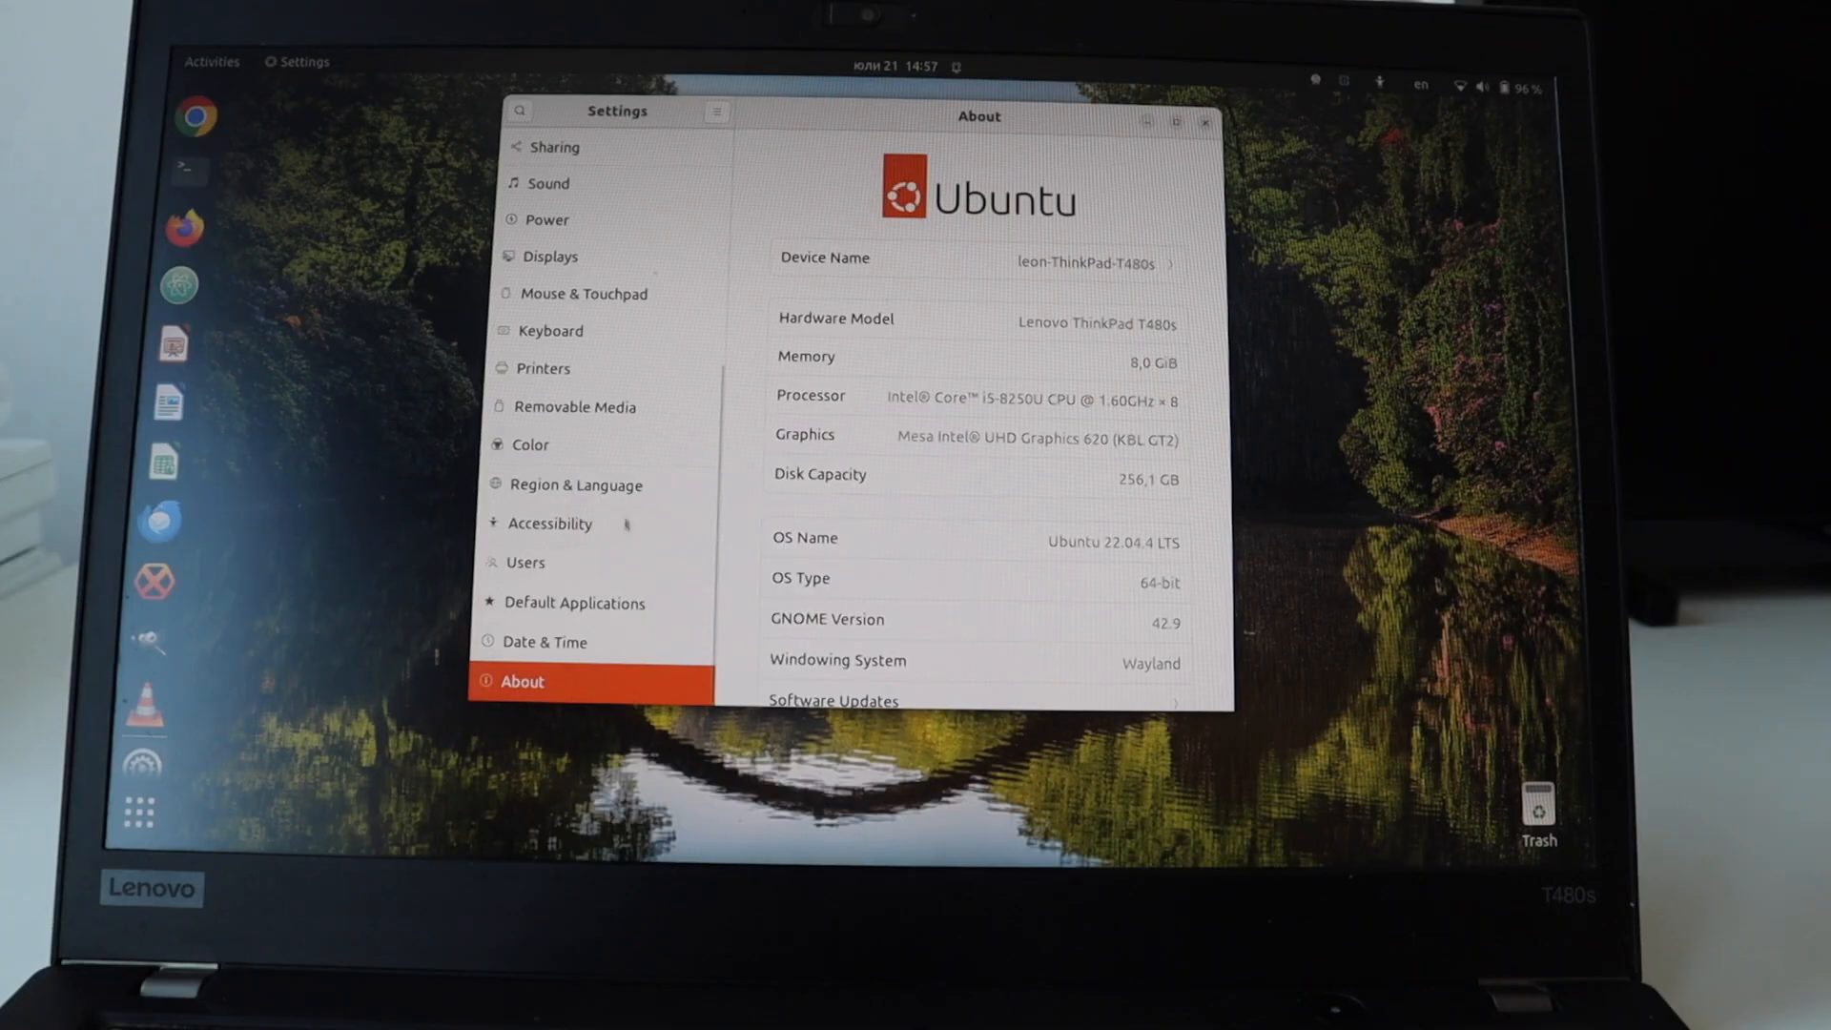
Step: Switch from the About page to the Sound settings in the sidebar
click(547, 183)
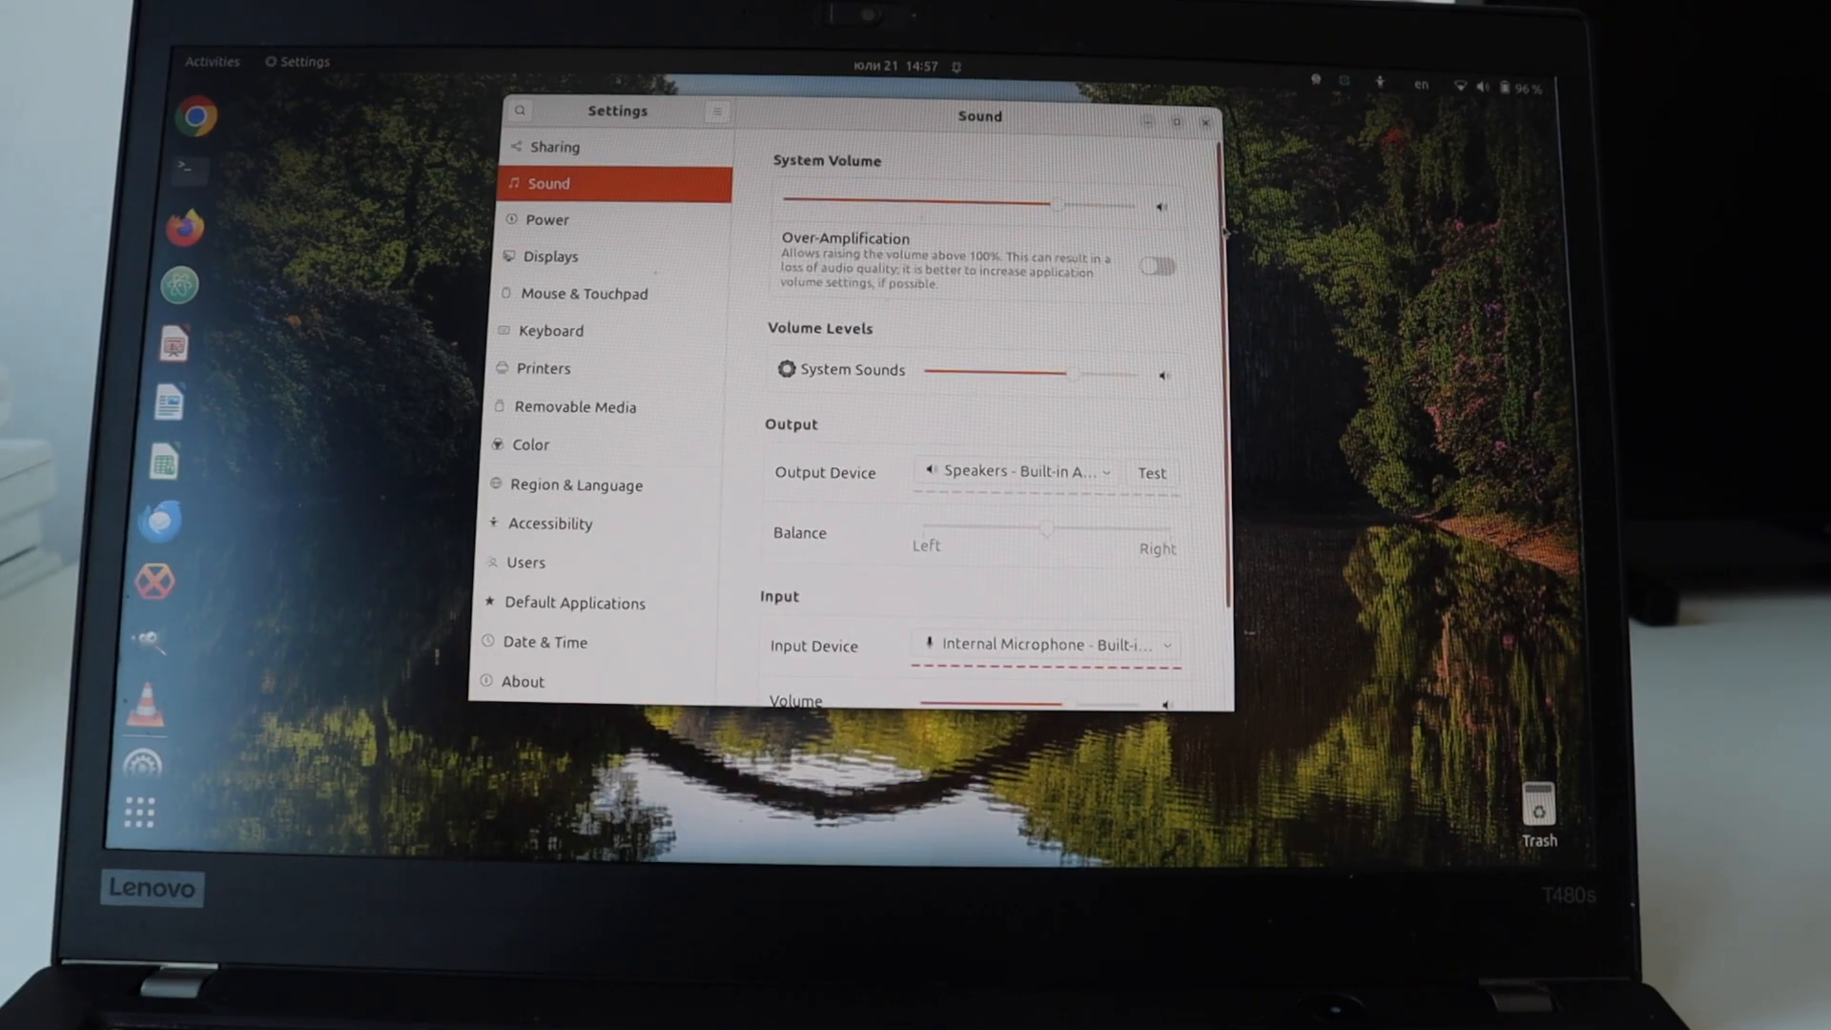
scroll(down, 3)
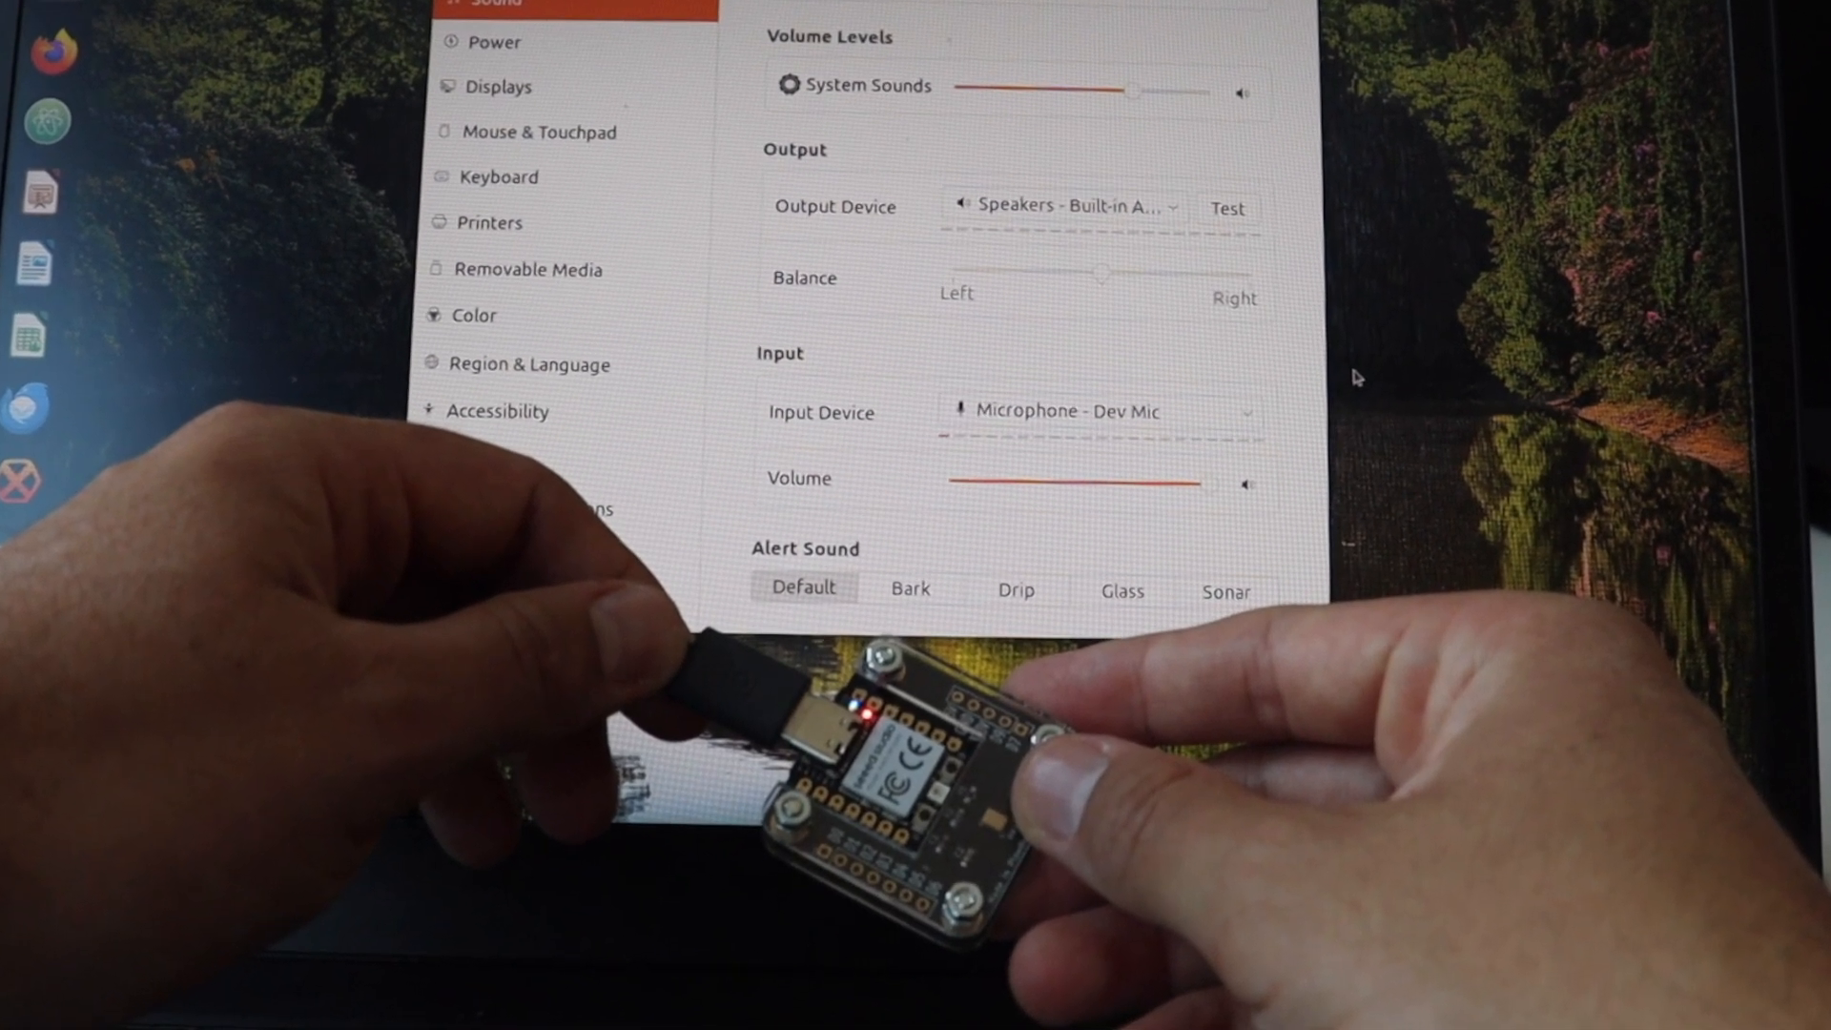
scroll(down, 3)
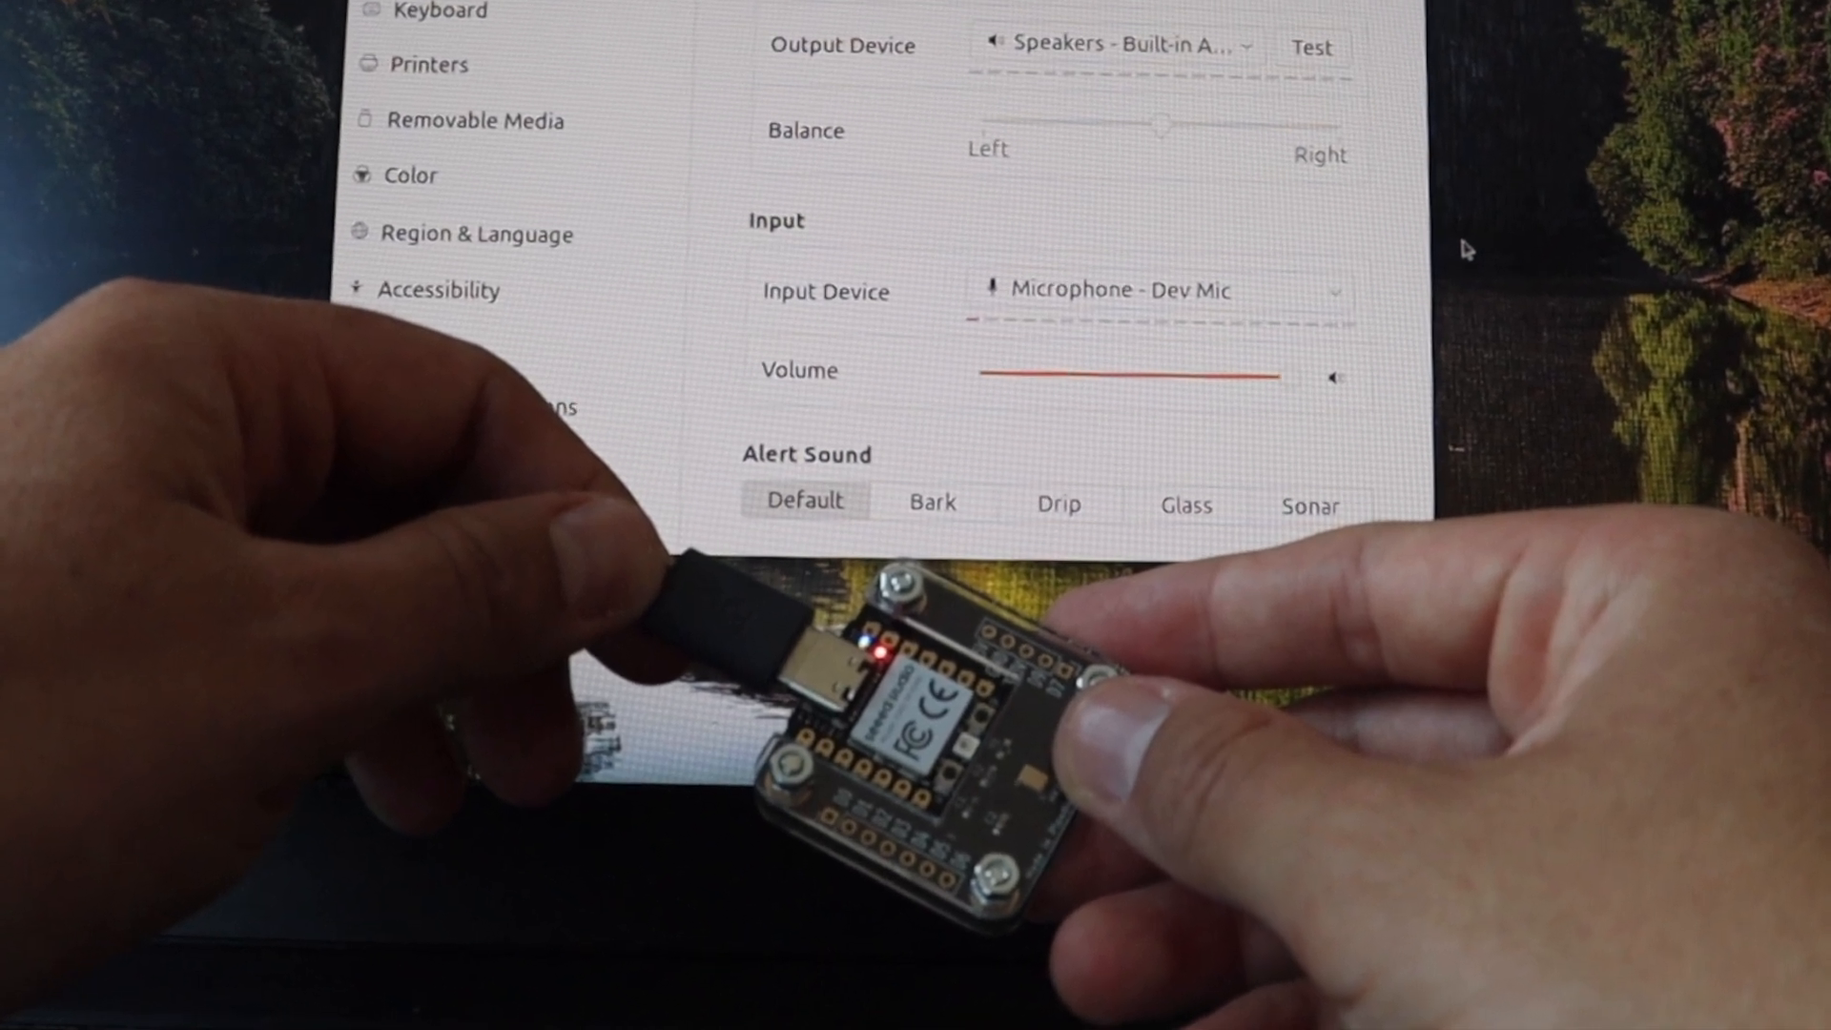